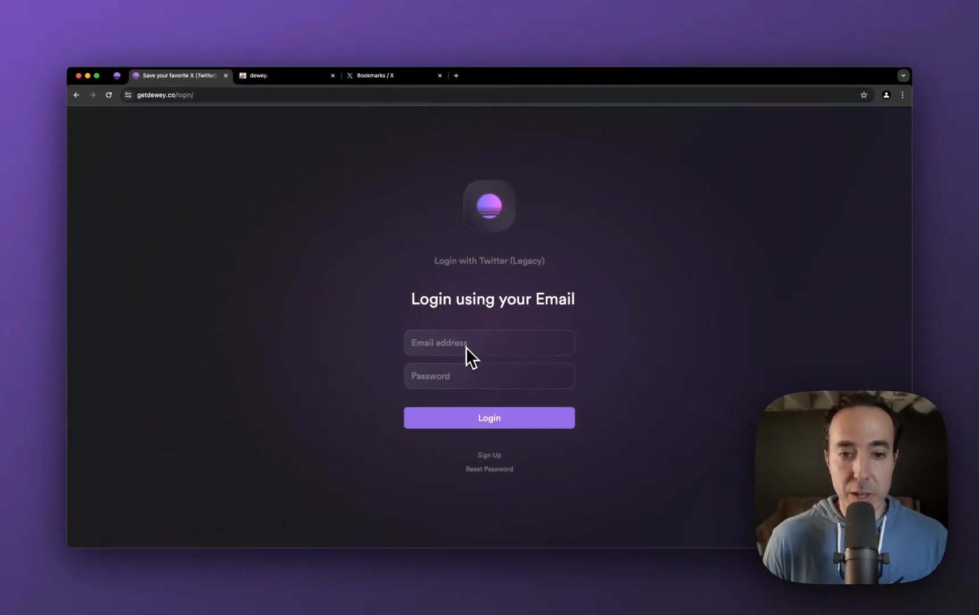
pyautogui.moveTo(503, 387)
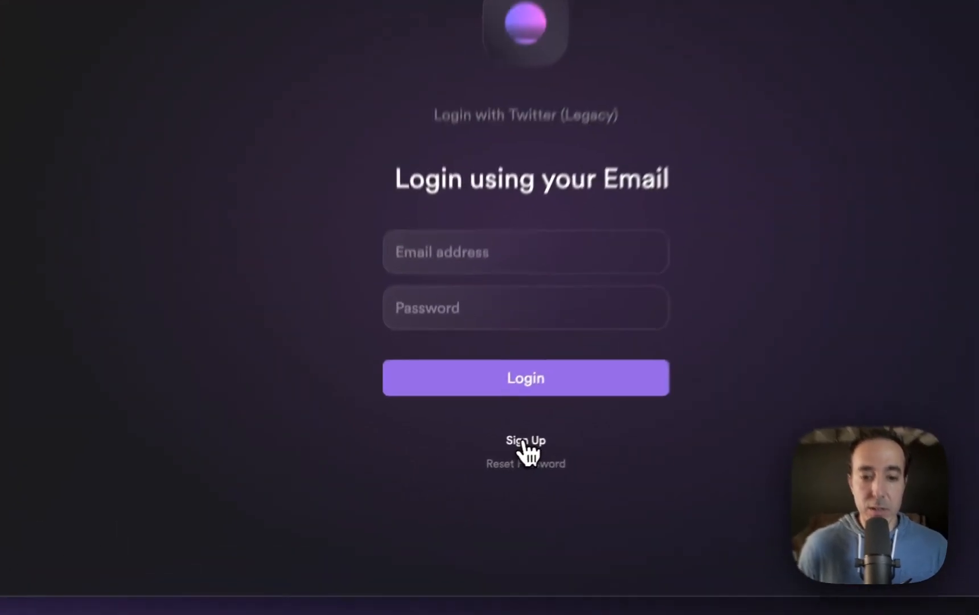
# Sign in with Twitter (Legacy), authorize the Dewey app on X, and go to the account.
pyautogui.click(526, 440)
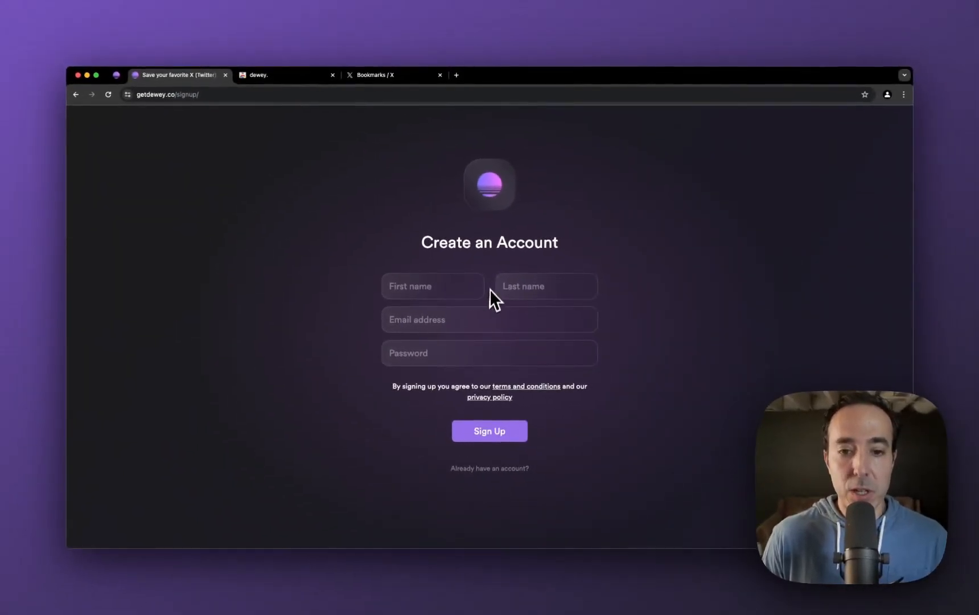
pyautogui.moveTo(573, 423)
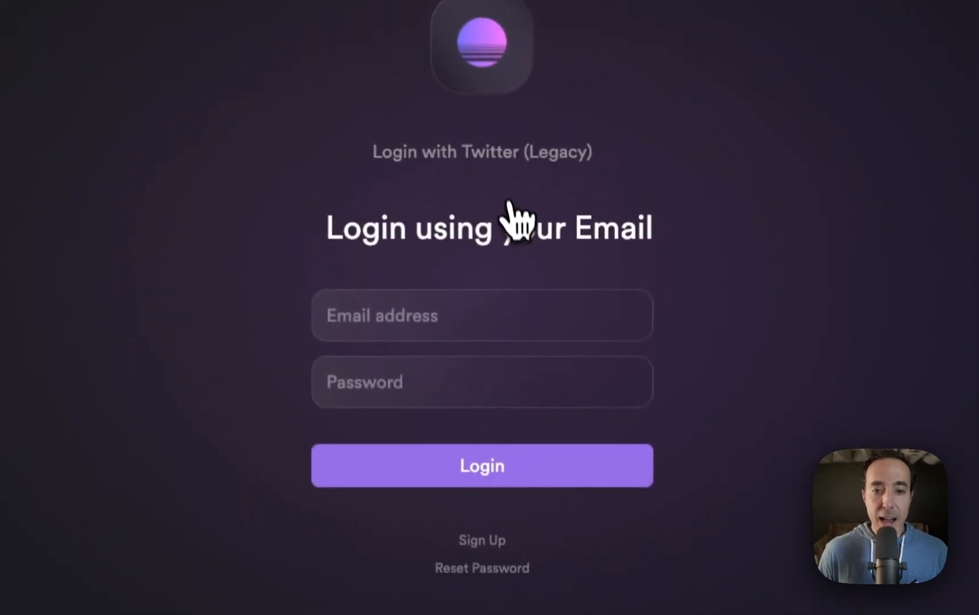
pyautogui.click(482, 152)
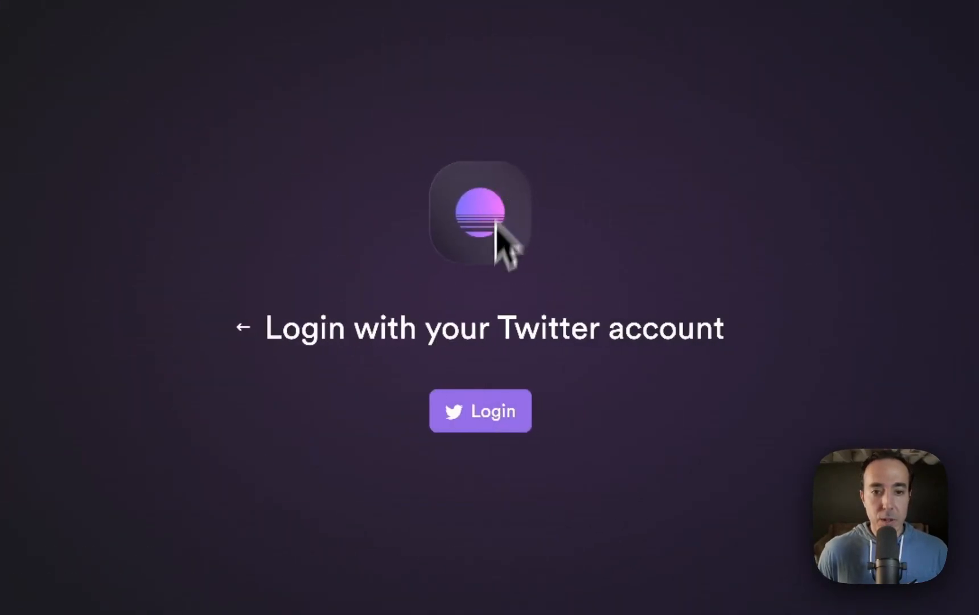
pyautogui.click(481, 411)
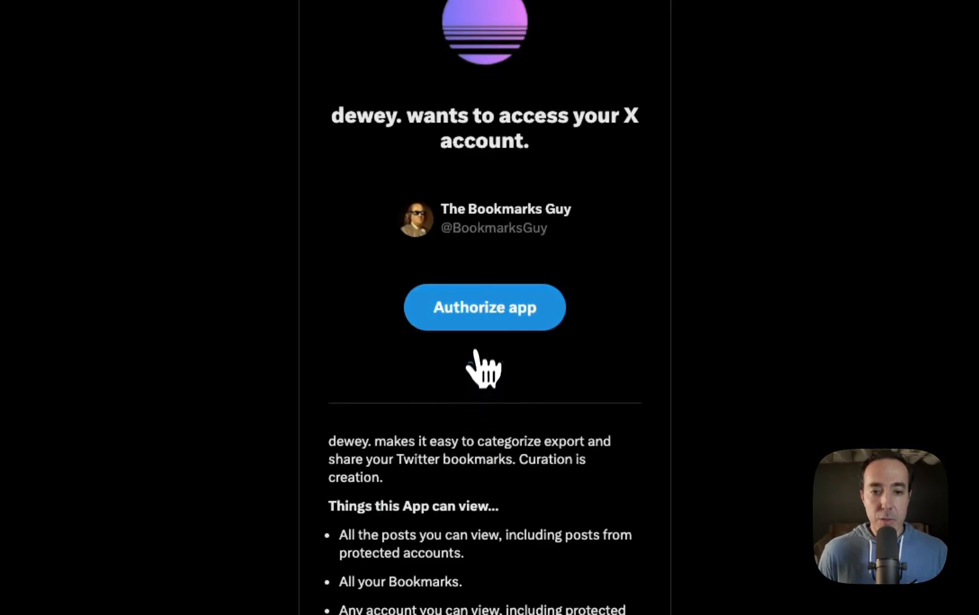
pyautogui.click(484, 306)
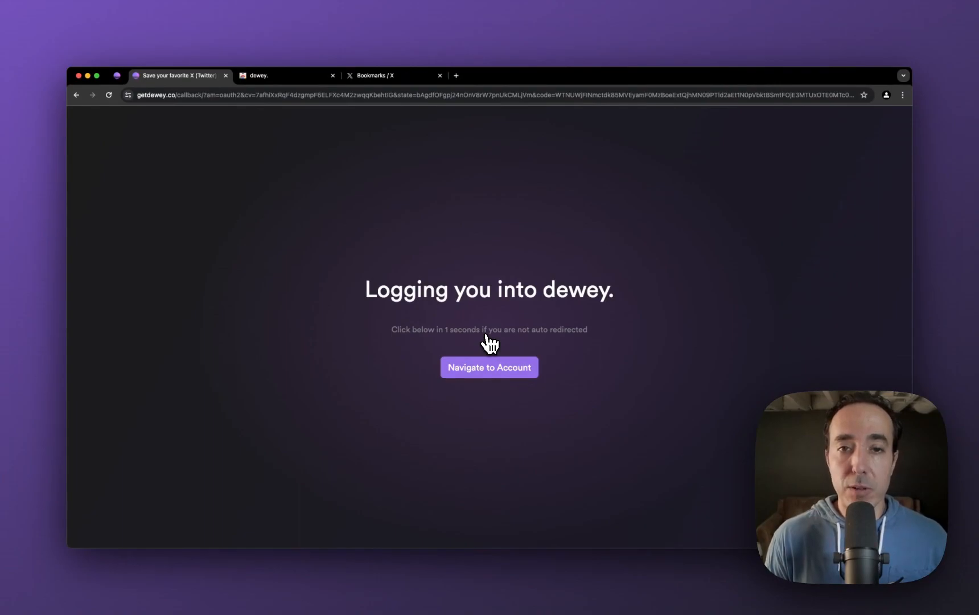
# Go from the X authorization straight to the Dewey account welcome screen.
pyautogui.click(490, 368)
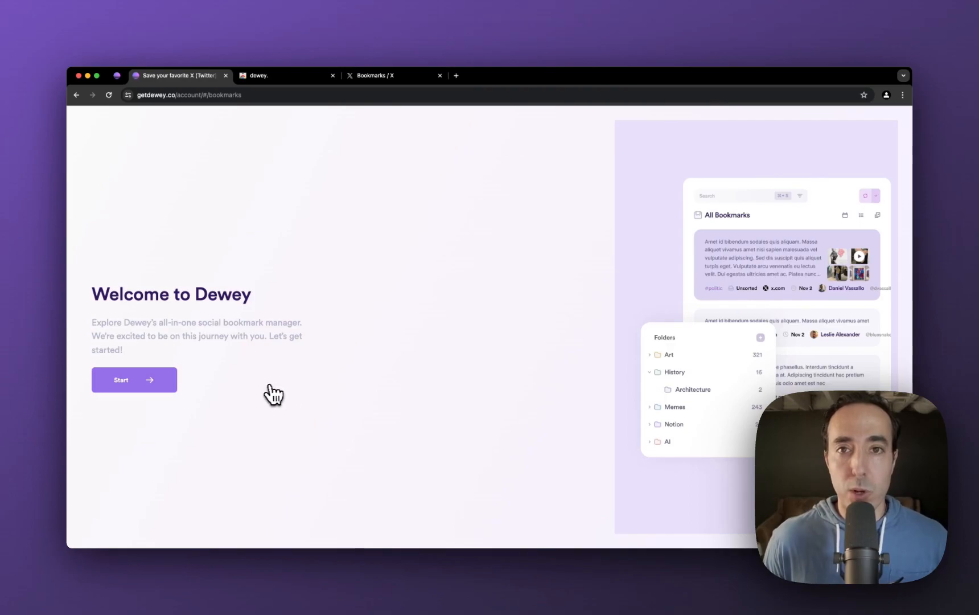
# Start onboarding from the Welcome to Dewey screen, reaching step 01 on the browser extension.
pyautogui.click(134, 380)
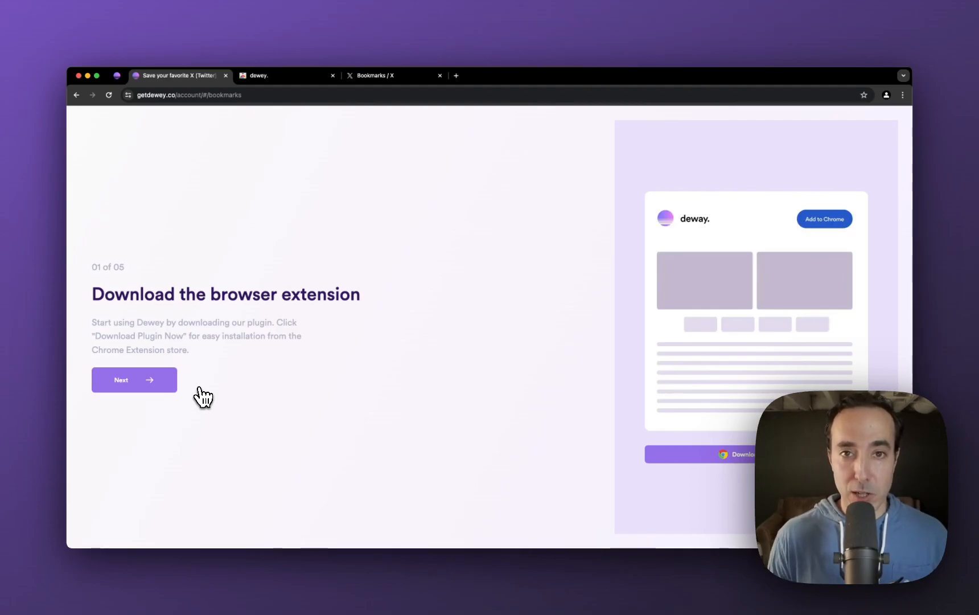
pyautogui.moveTo(503, 470)
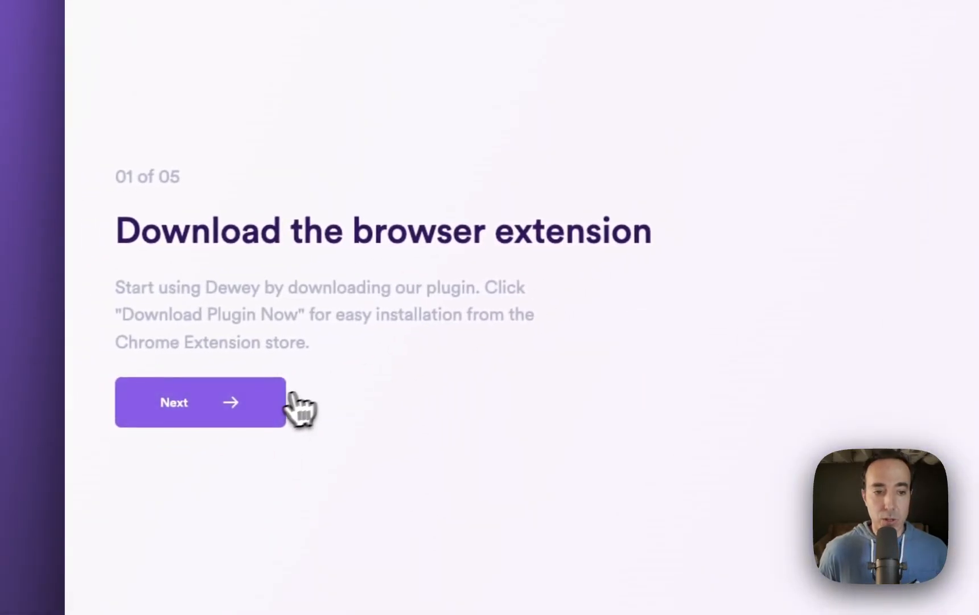
# Advance onboarding to step 02 of 05, Import your bookmarks.
pyautogui.click(200, 402)
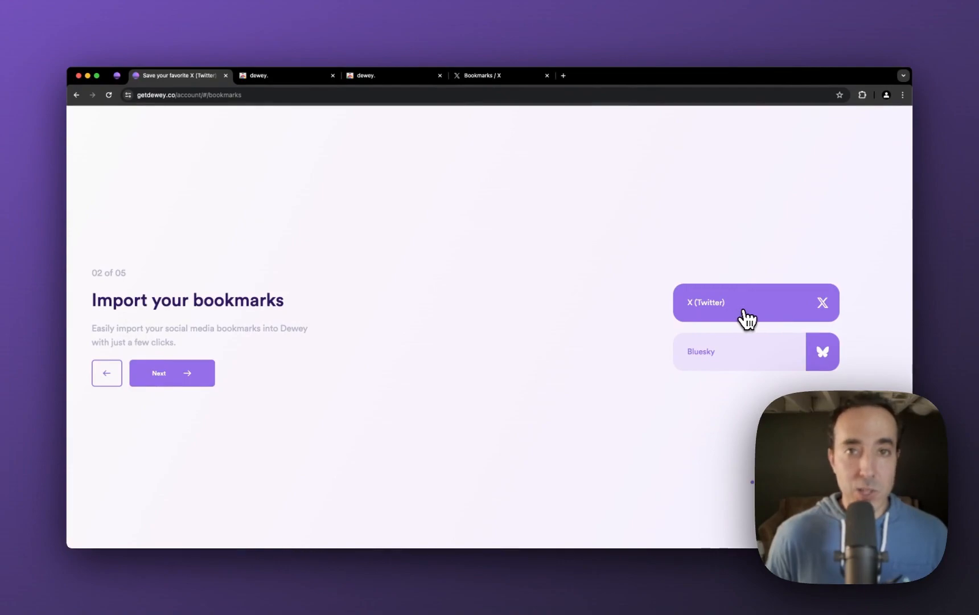
pyautogui.moveTo(760, 321)
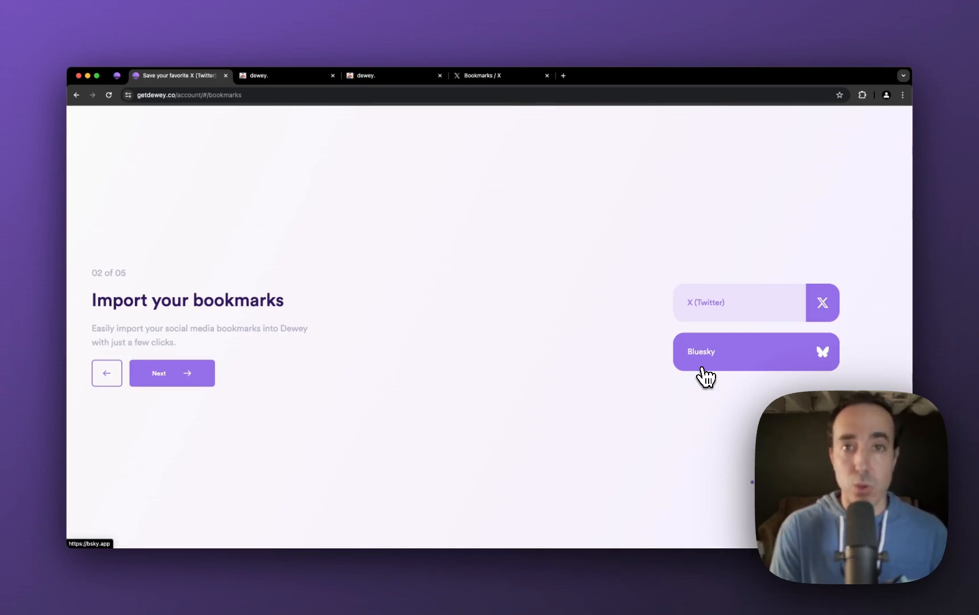
# Choose X (Twitter) as the bookmark import source, opening the X Bookmarks page.
pyautogui.click(755, 351)
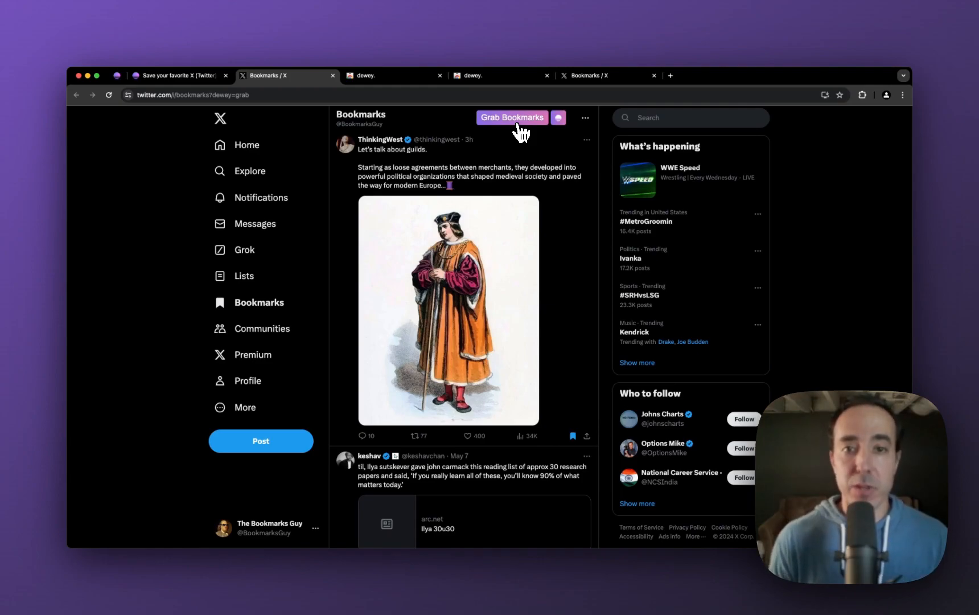
pyautogui.moveTo(225, 90)
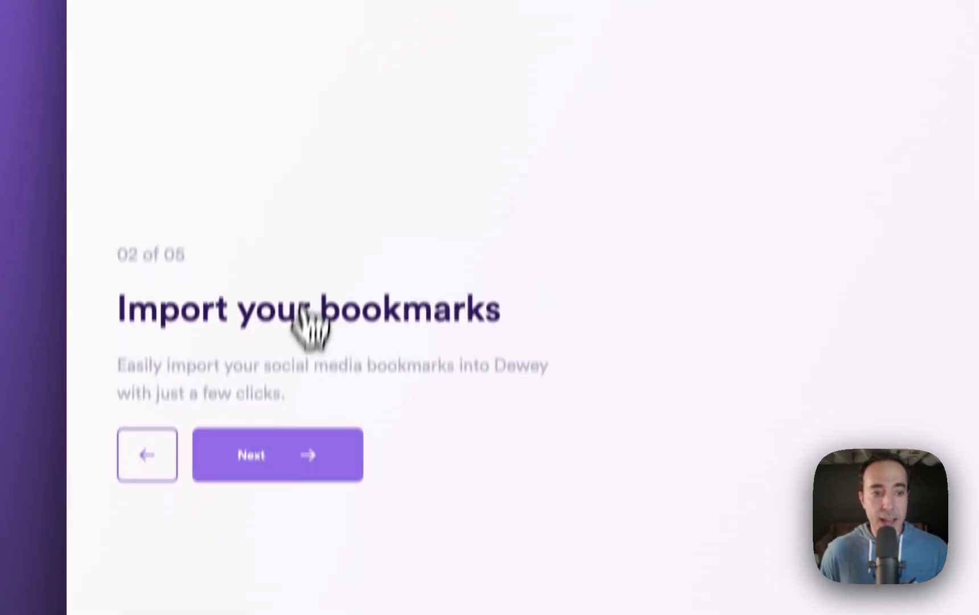
# Step through the folder, AI tagging and search steps, then finish onboarding.
pyautogui.click(277, 453)
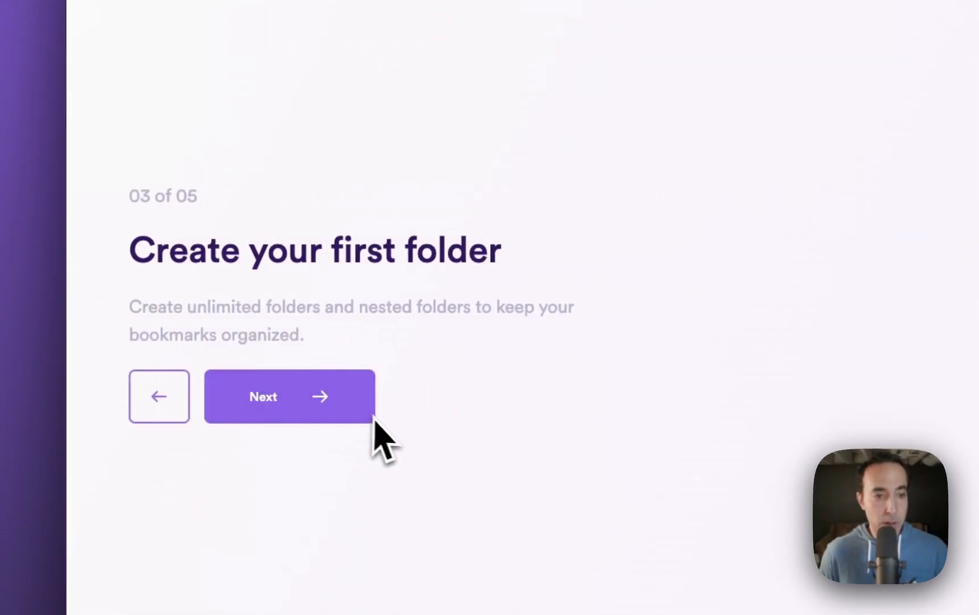
pyautogui.click(289, 396)
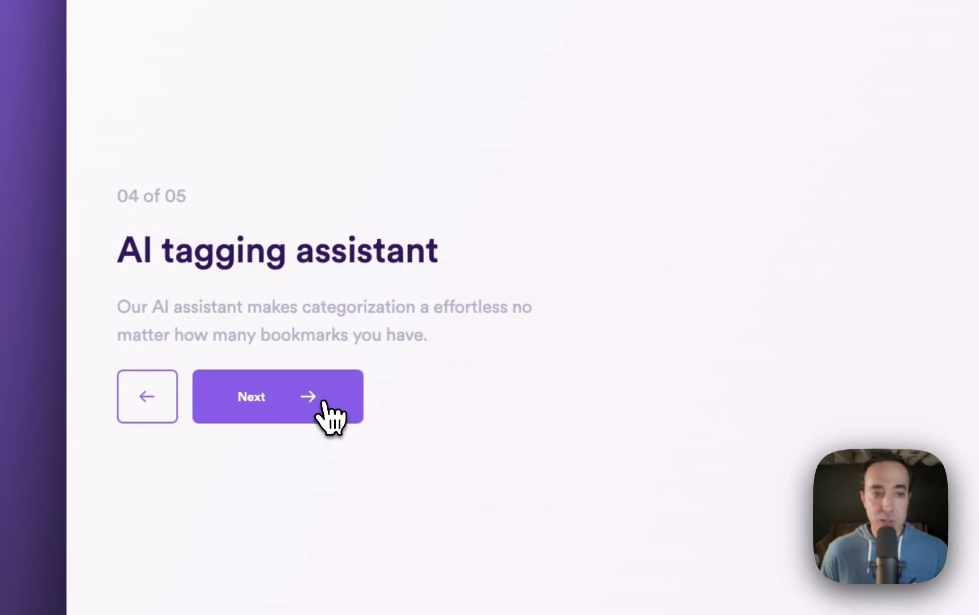
pyautogui.click(277, 396)
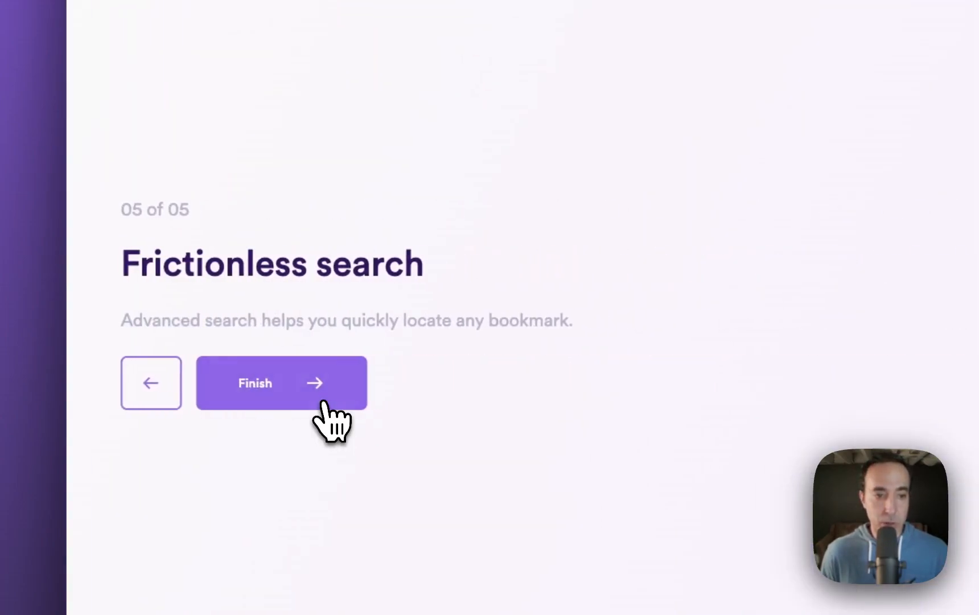
pyautogui.click(280, 383)
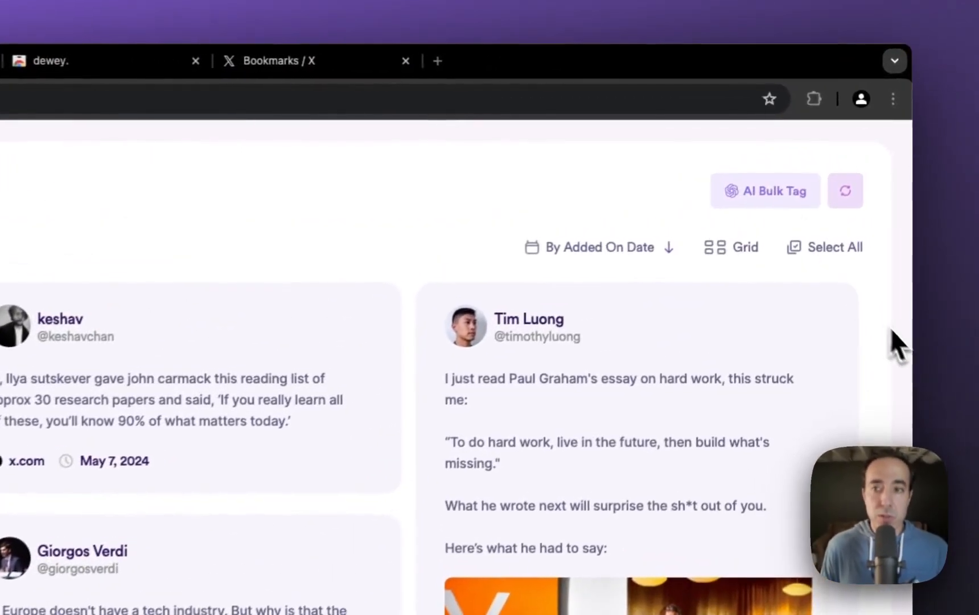
# Switch the bookmarks from Grid to Row, then List, and open the 'By Added On Date' sort menu.
pyautogui.click(730, 247)
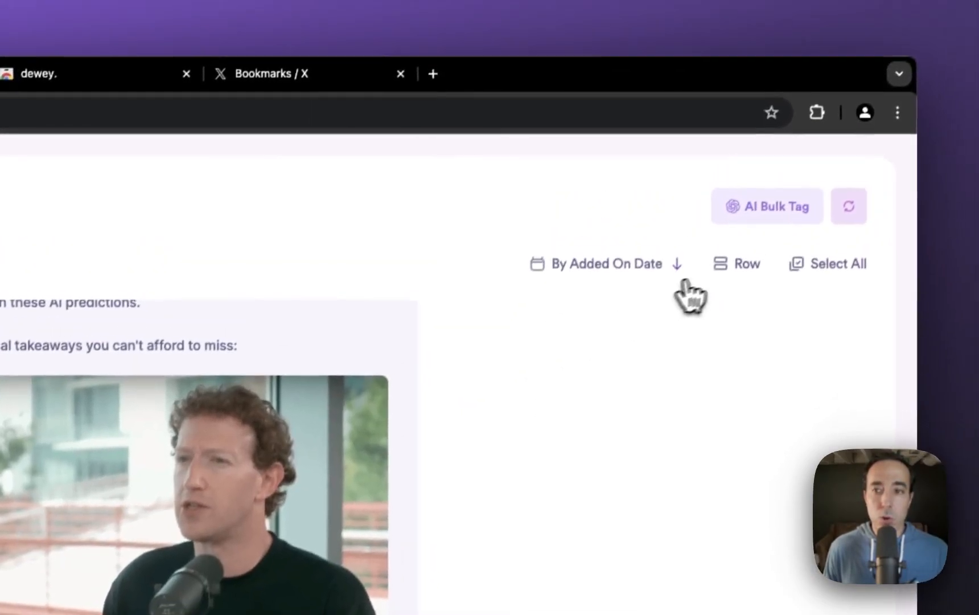
pyautogui.click(737, 263)
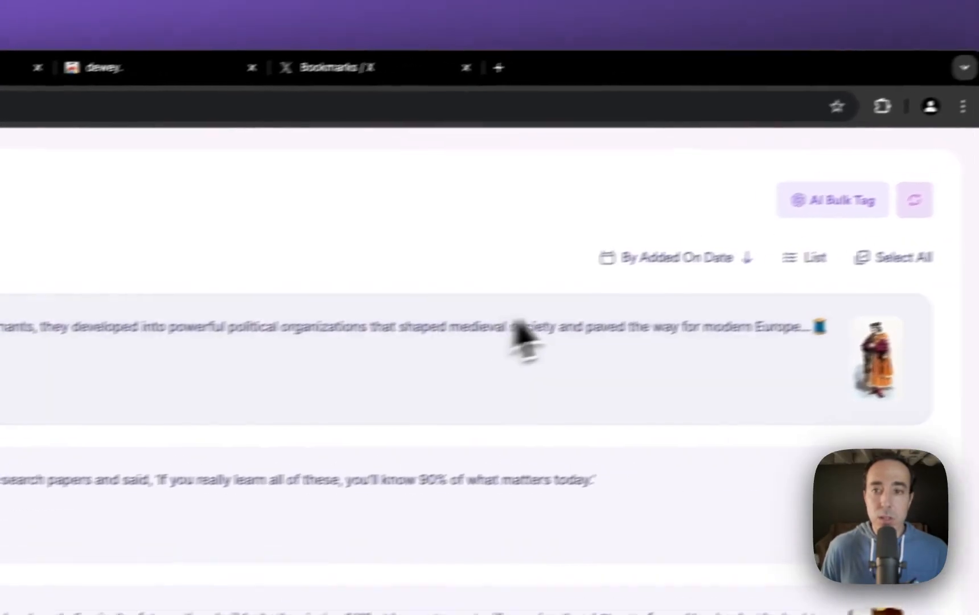
pyautogui.click(670, 258)
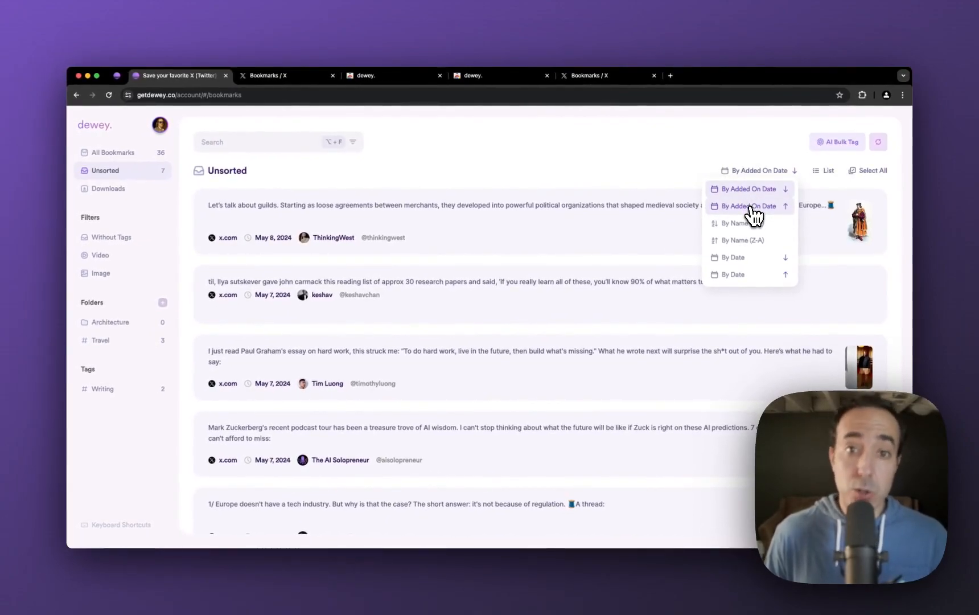
pyautogui.moveTo(746, 258)
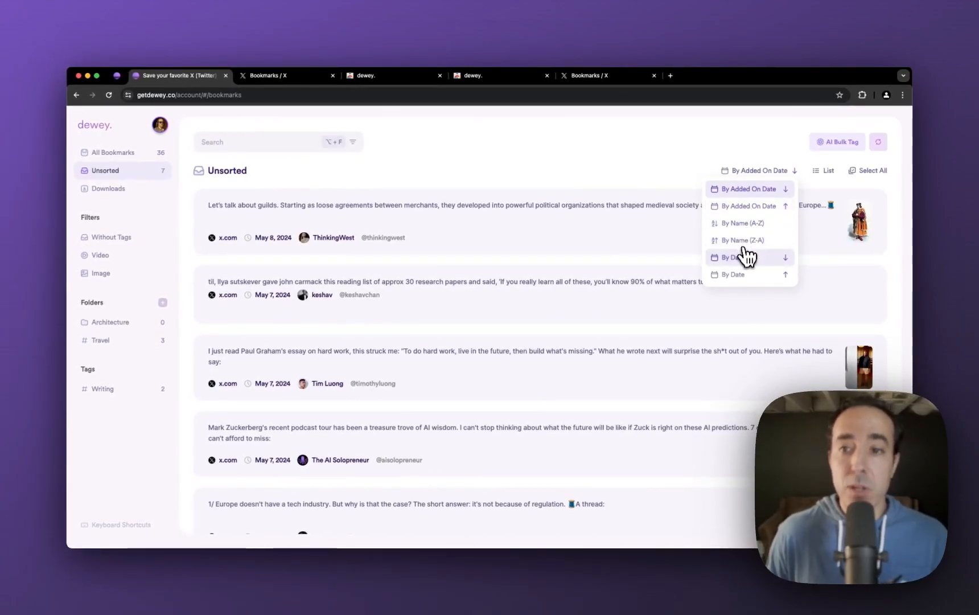